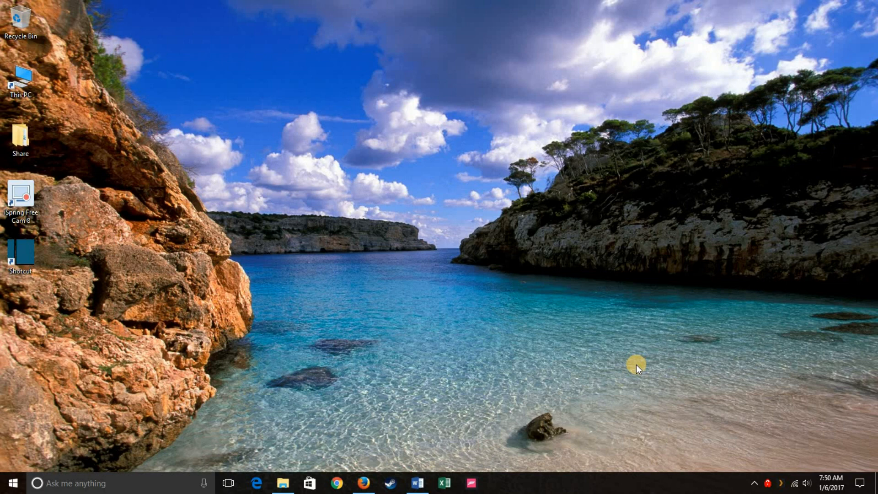
mouse_move(593, 354)
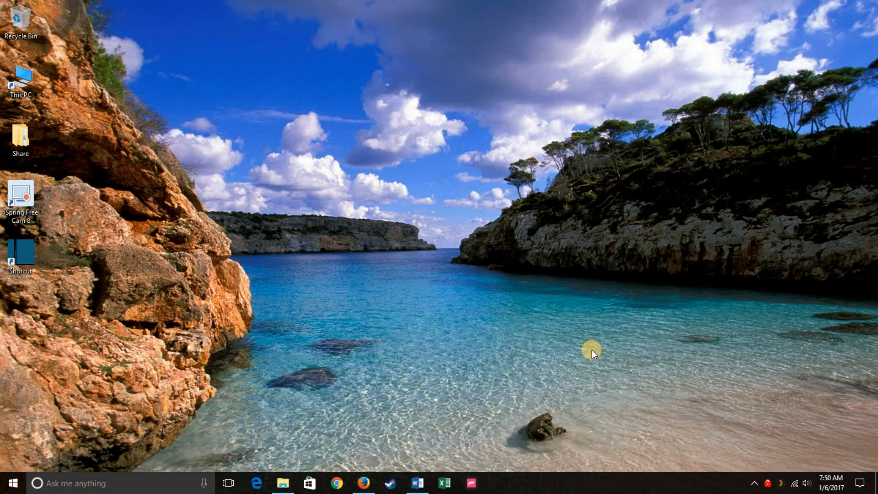
mouse_move(381, 289)
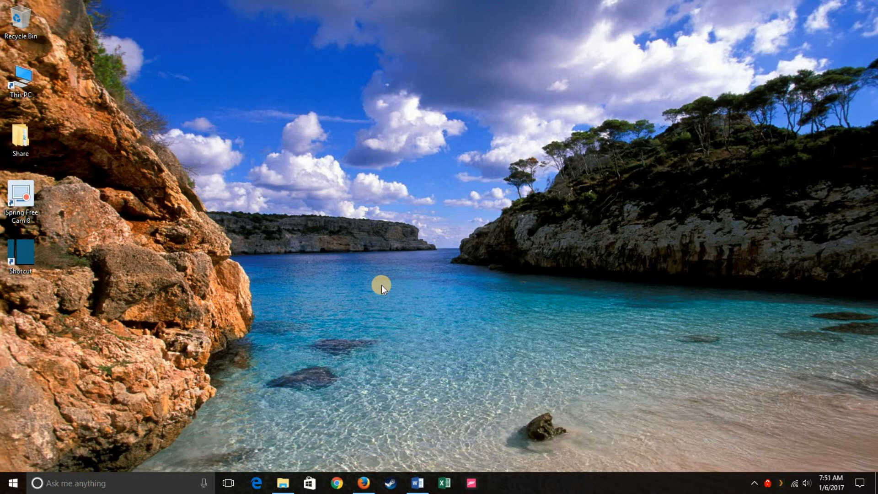
Create a new empty folder on the desktop via New > Folder.
right_click(381, 289)
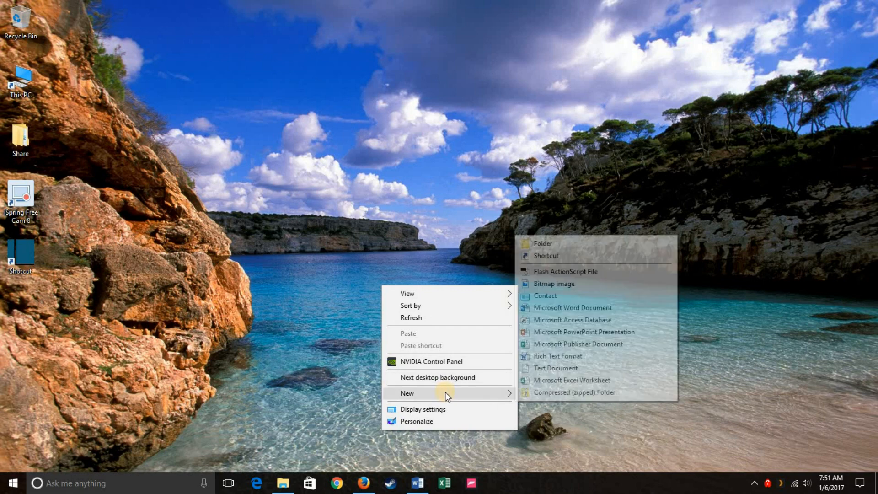
mouse_move(564, 345)
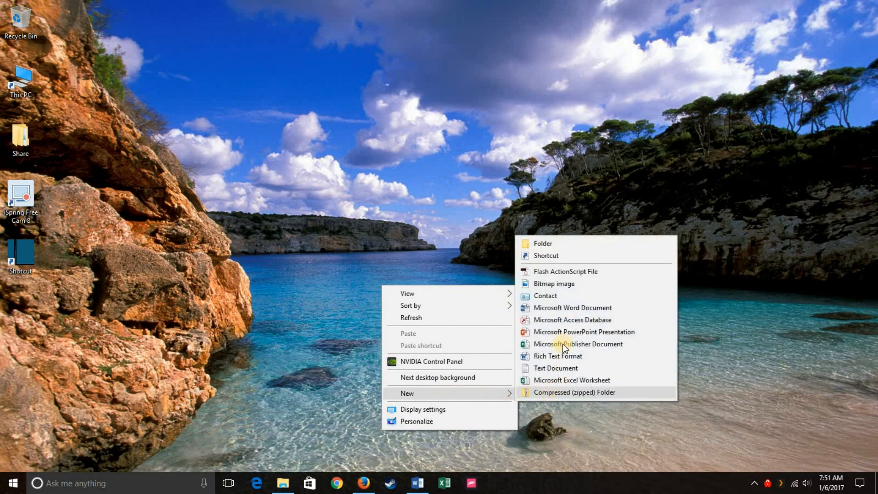
mouse_move(553, 243)
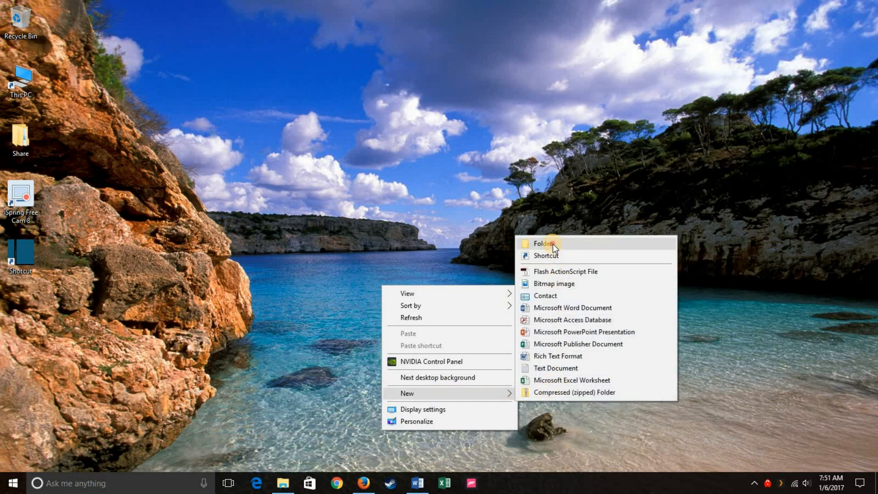
click(544, 243)
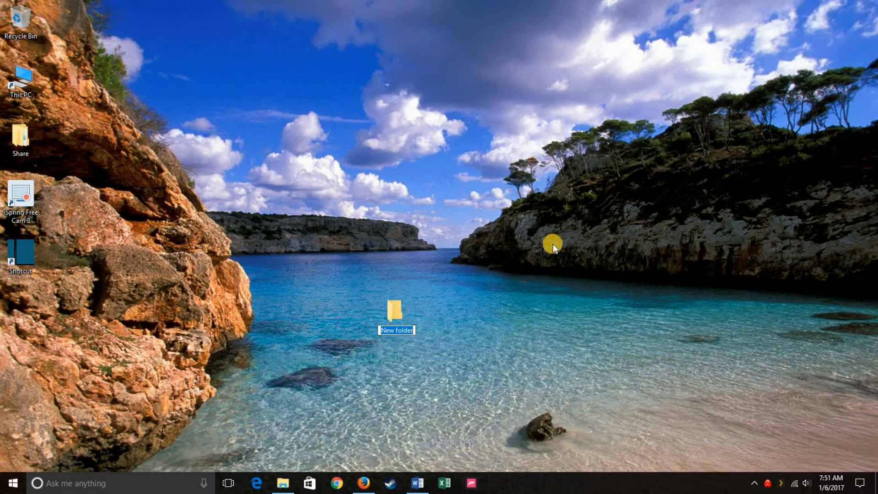
mouse_move(525, 277)
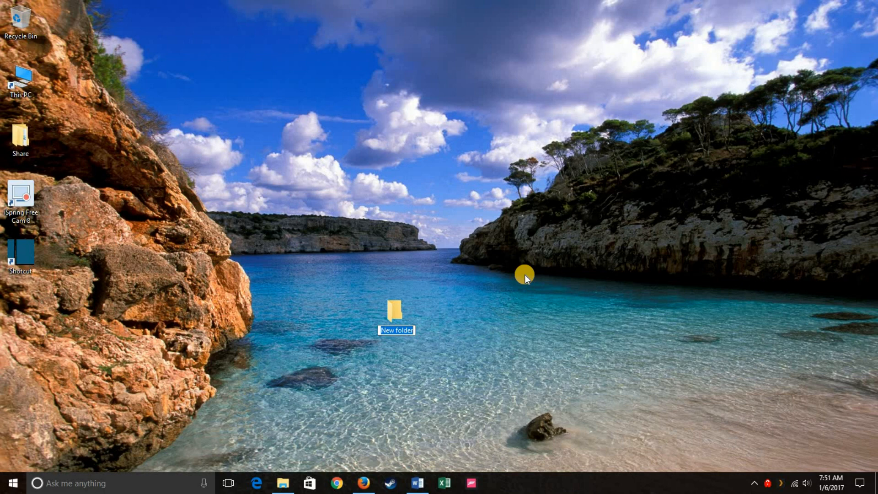
mouse_move(511, 291)
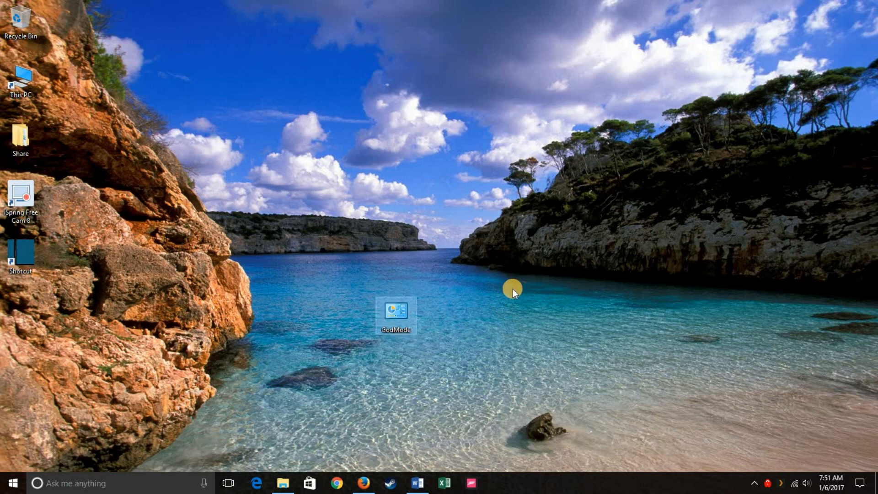
mouse_move(437, 317)
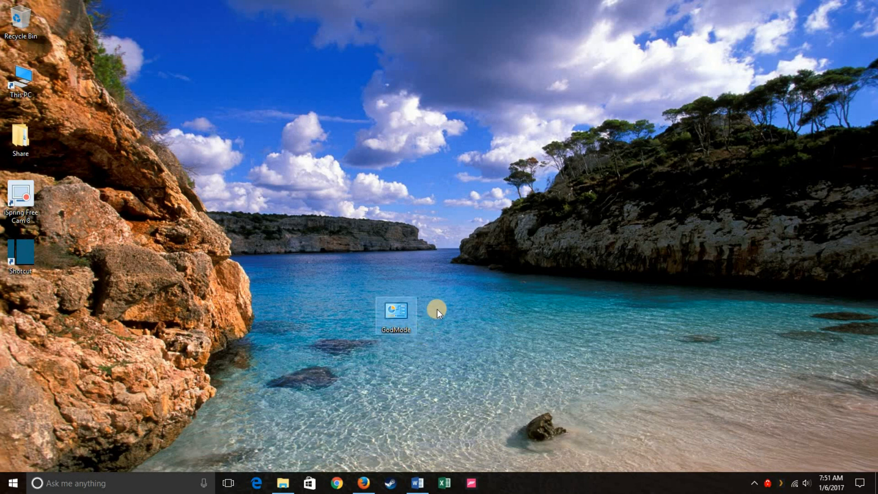
mouse_move(448, 318)
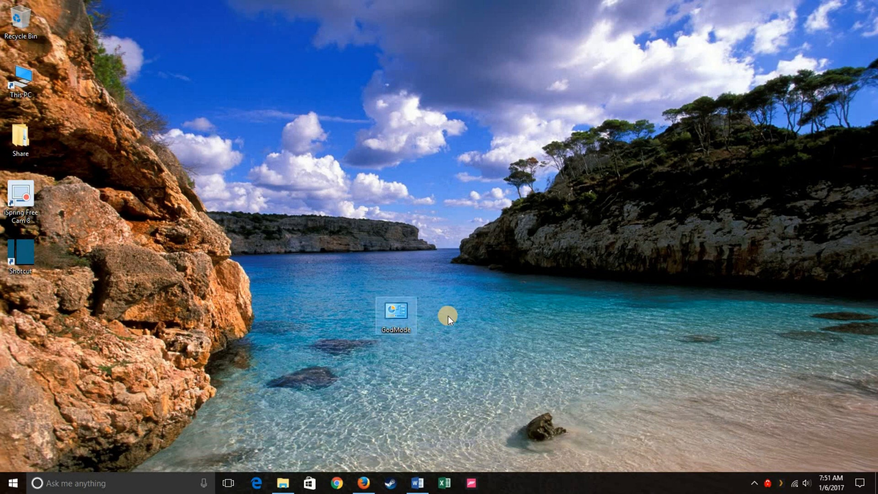
mouse_move(431, 333)
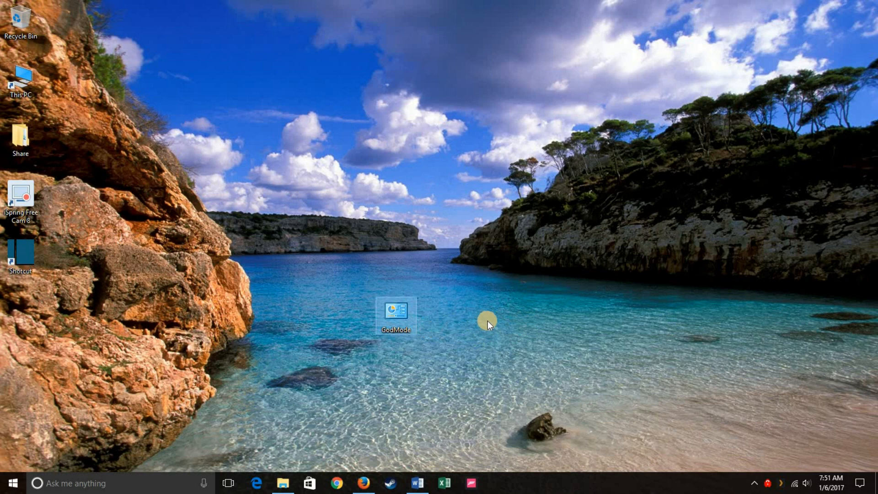
mouse_move(495, 318)
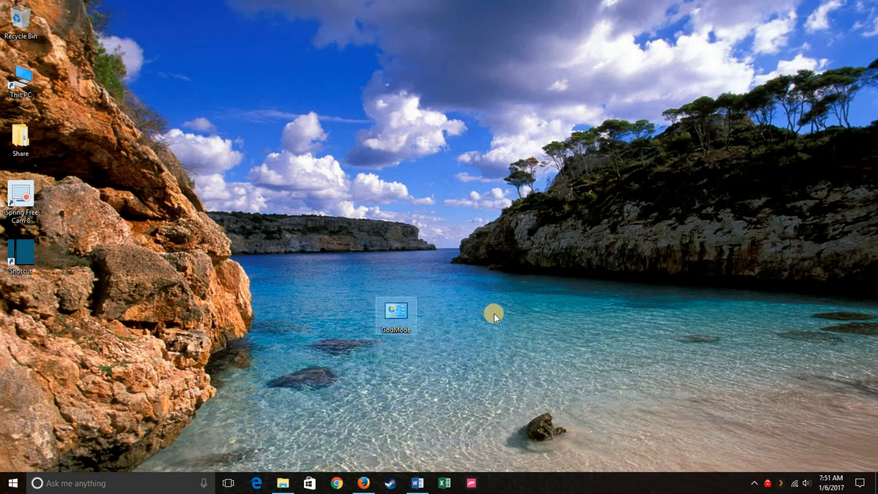
Create a second desktop folder named DogWarrior.{ED7BA470-8E54-465E-825C-99712043E01C}.
right_click(495, 319)
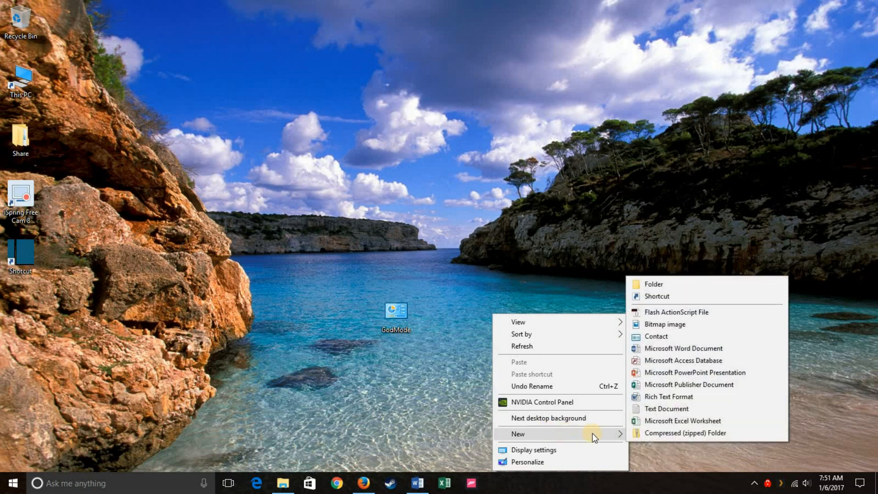
mouse_move(662, 285)
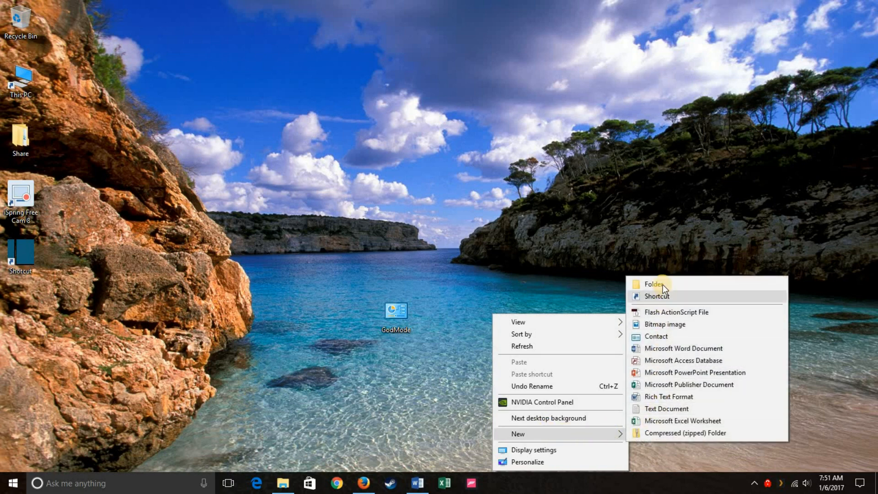
click(652, 284)
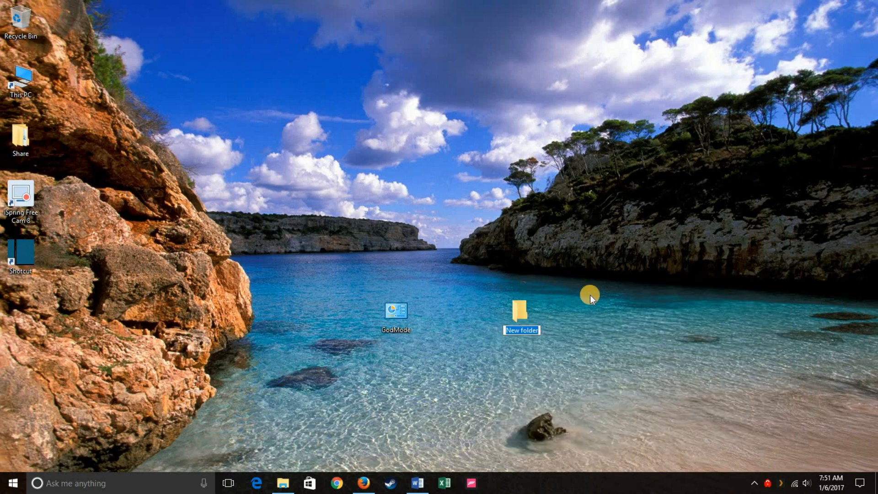
text({ED7BA470-8E54-465E-825C-99712043E01C})
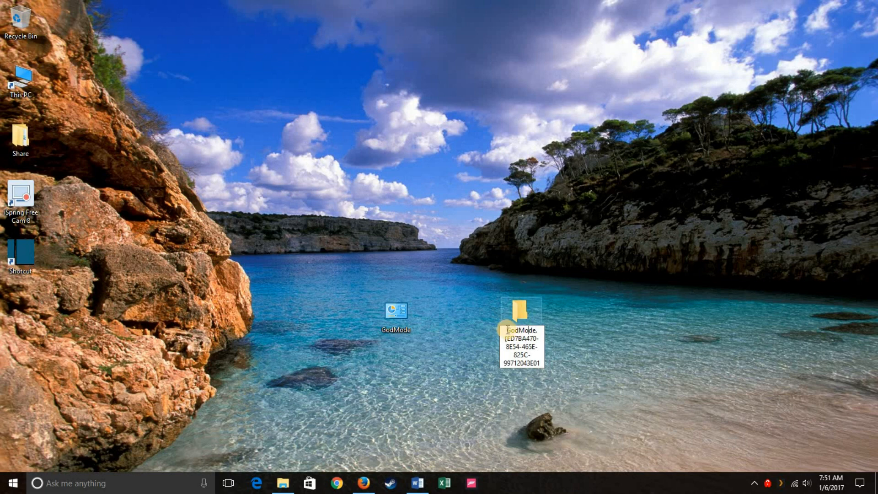
double_click(522, 329)
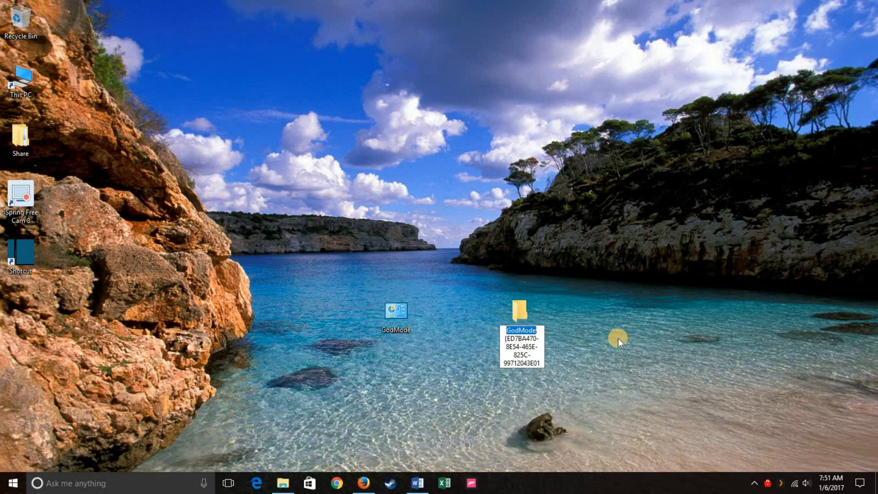
text(DogW)
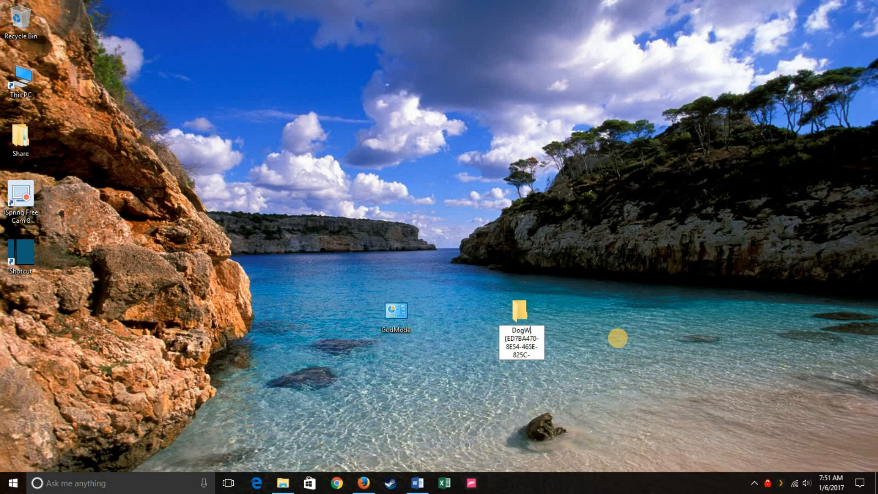
text(DogWarrior.{ED7BA470-8E54-465E-825C-99712043E01C})
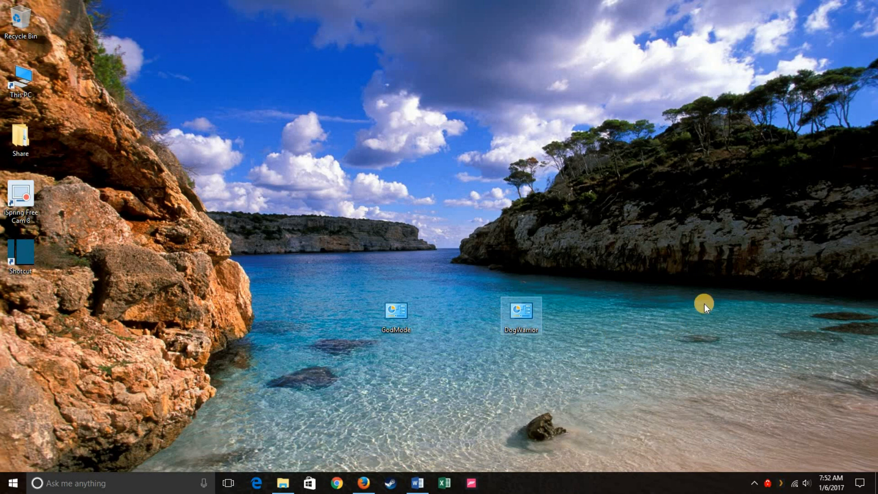
mouse_move(693, 309)
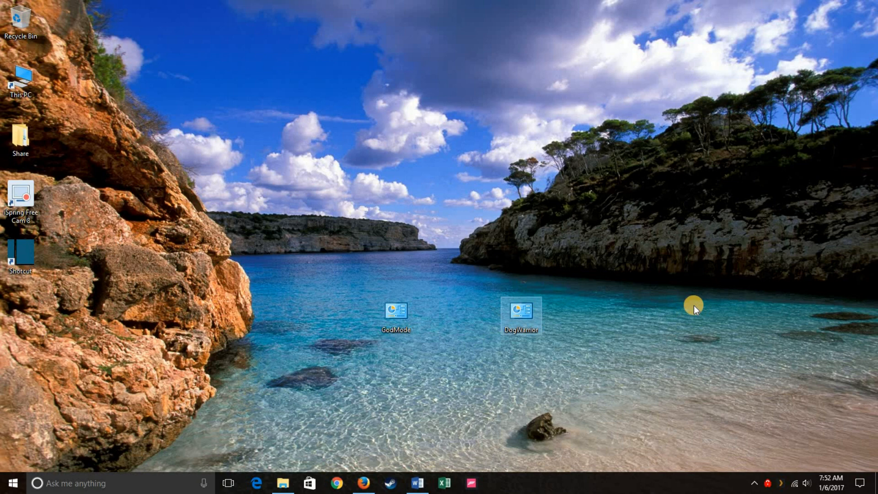
mouse_move(383, 326)
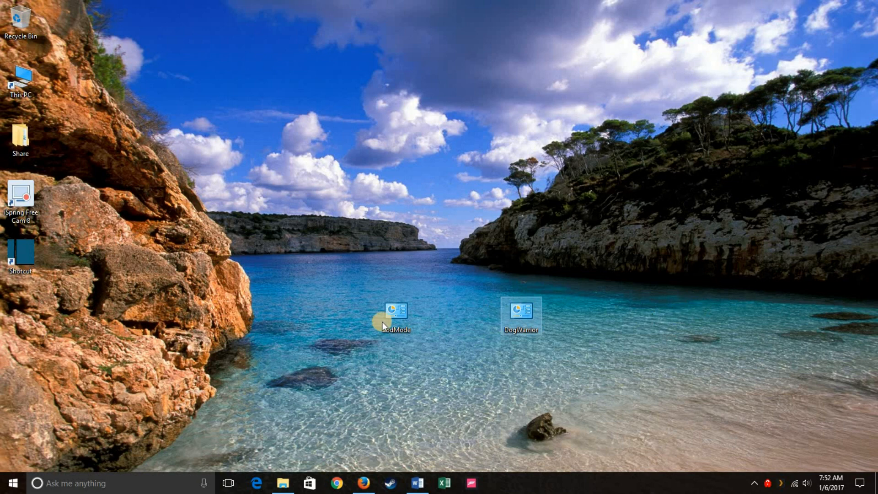
mouse_move(388, 325)
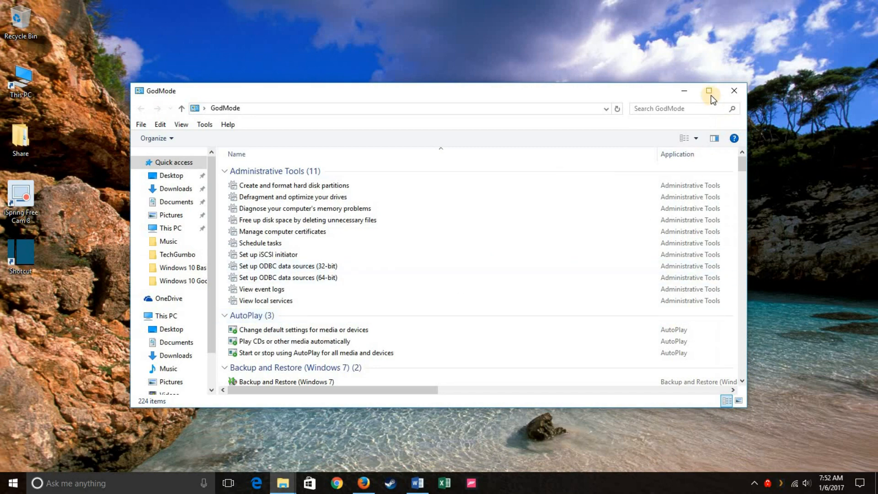
mouse_move(710, 93)
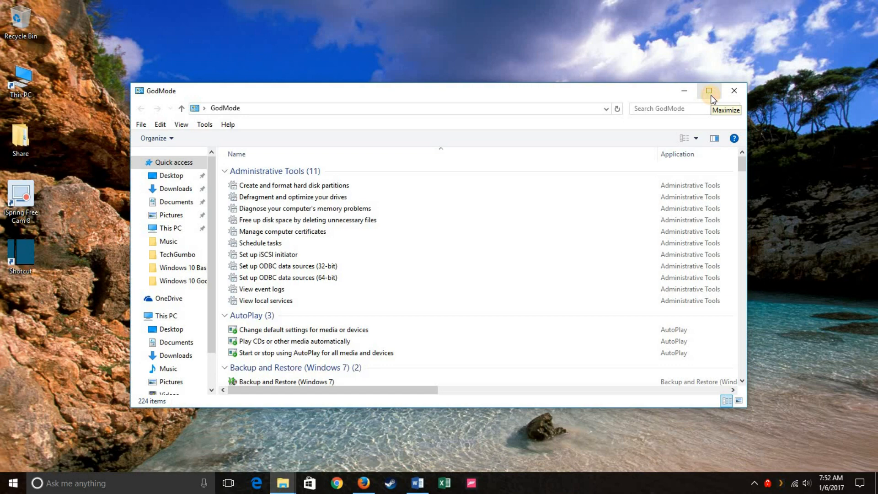
Maximize the GodMode window, scroll through all its settings categories, then close it.
click(710, 90)
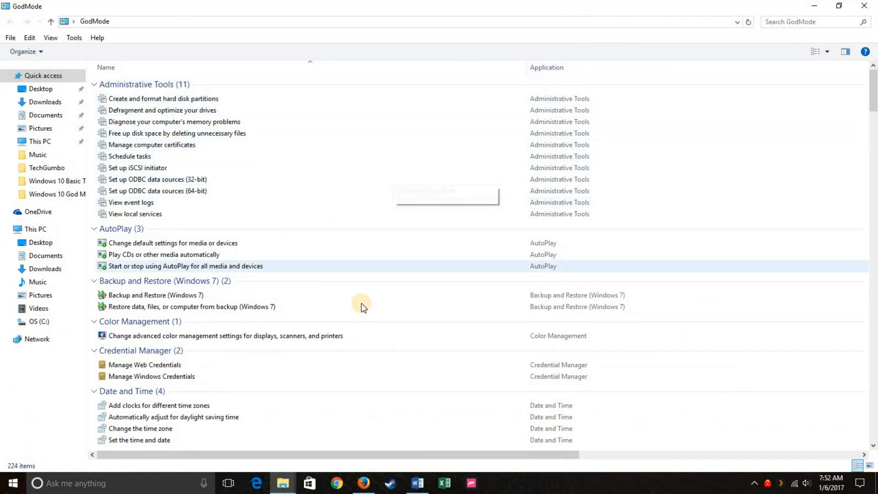
scroll(down, 3)
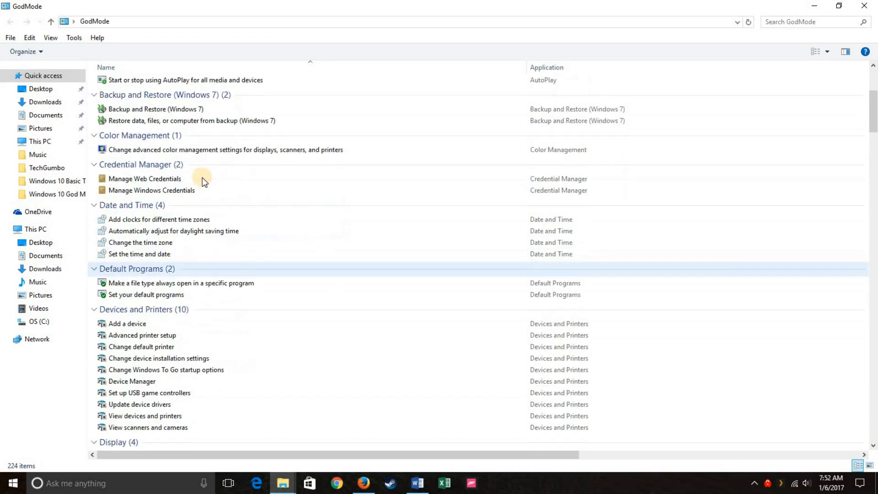
scroll(down, 3)
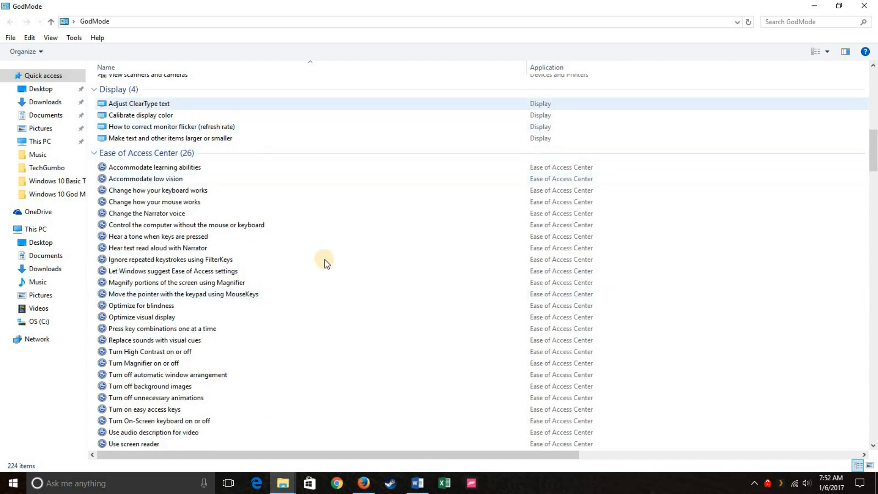
scroll(down, 3)
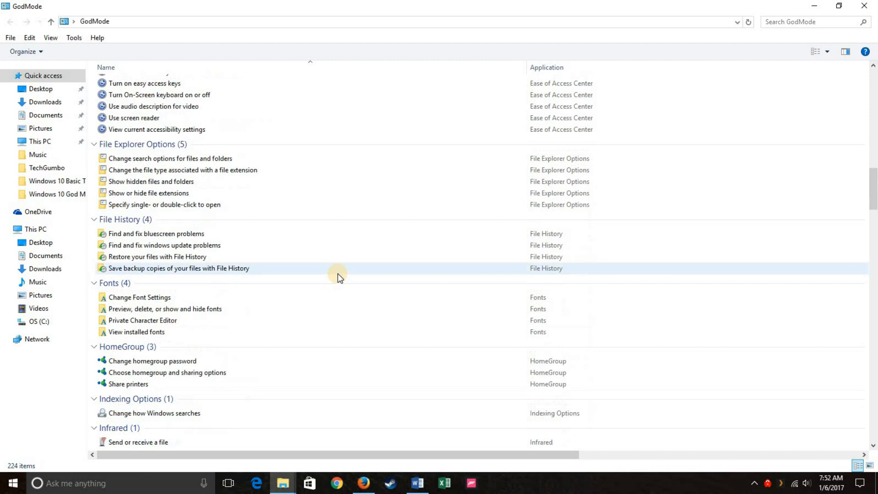
scroll(down, 3)
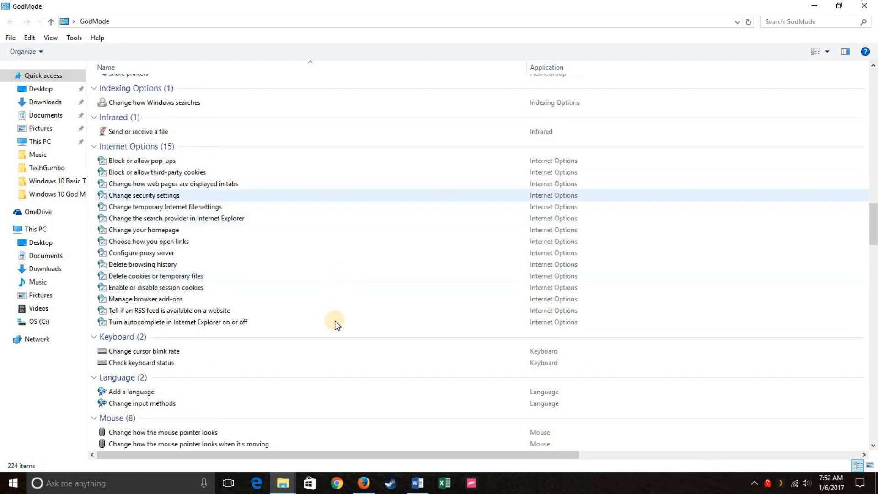
scroll(down, 3)
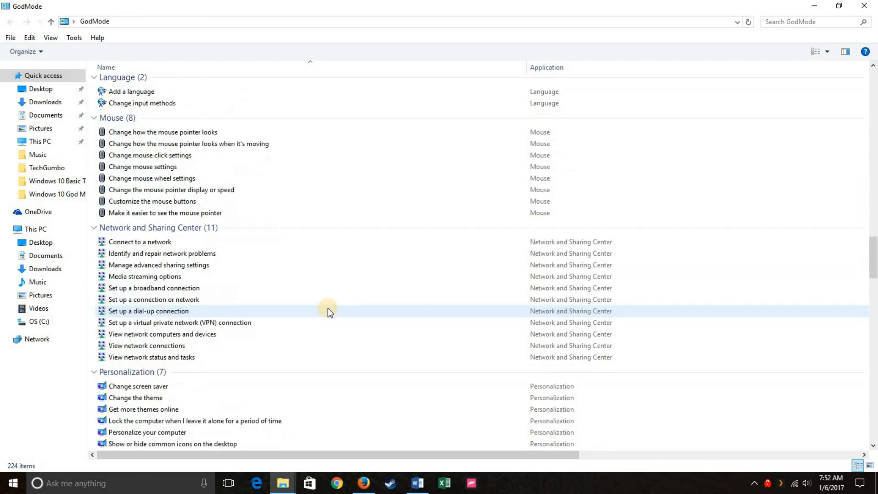
scroll(down, 3)
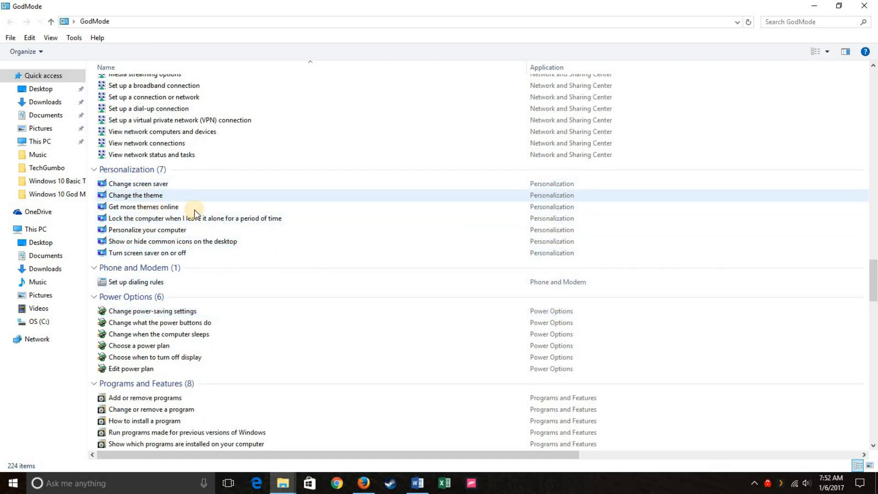
mouse_move(193, 199)
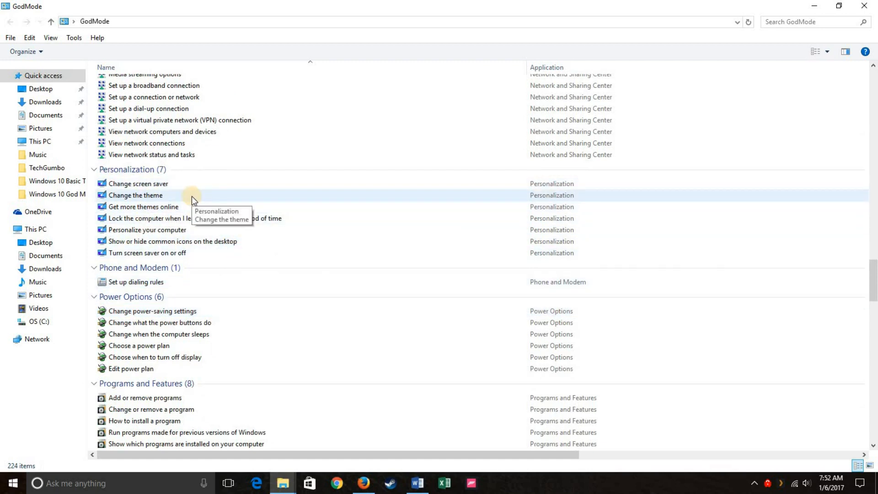
scroll(down, 3)
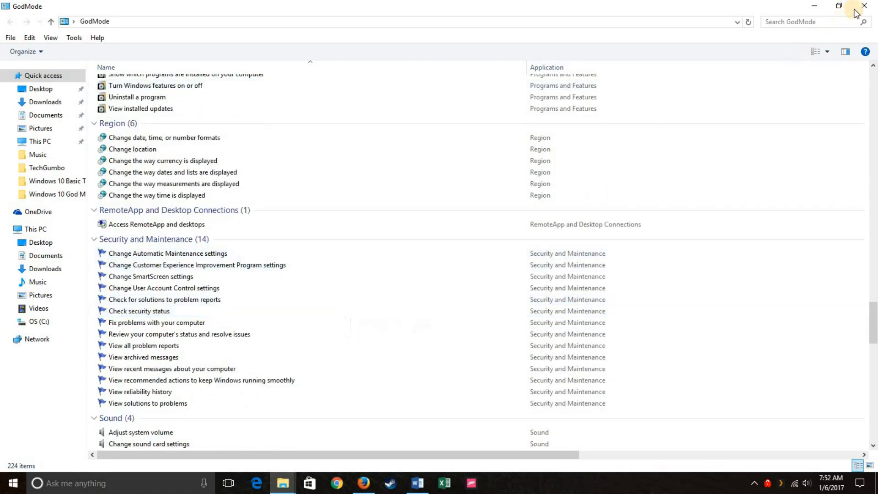
click(865, 7)
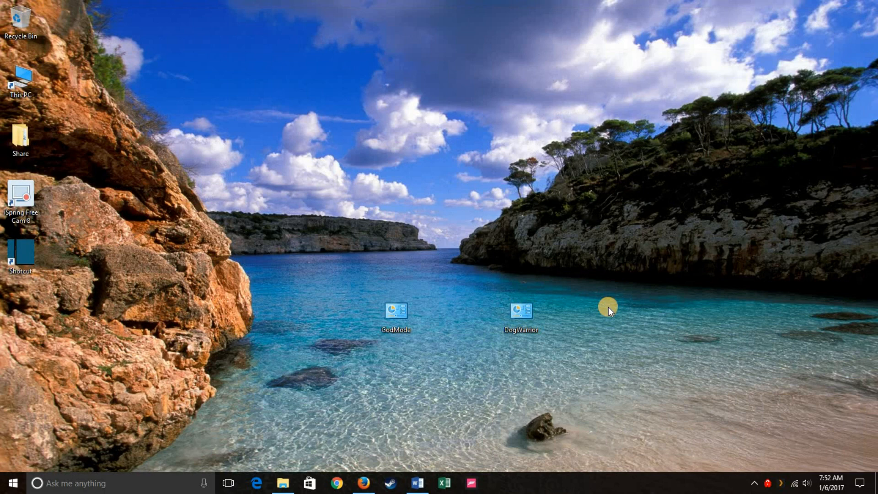